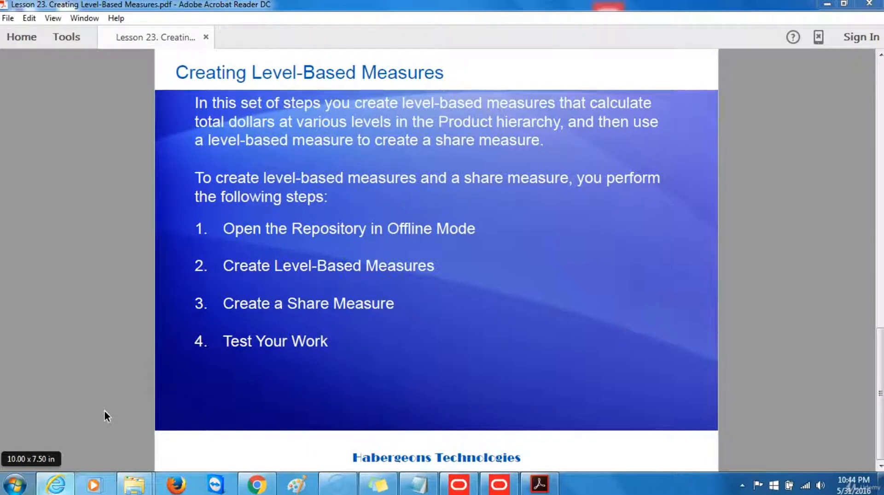
Bring up the Administration Tool and expand the Oracle Business Intelligence program group in Start
{"action": "left_click", "coordinate": [498, 483]}
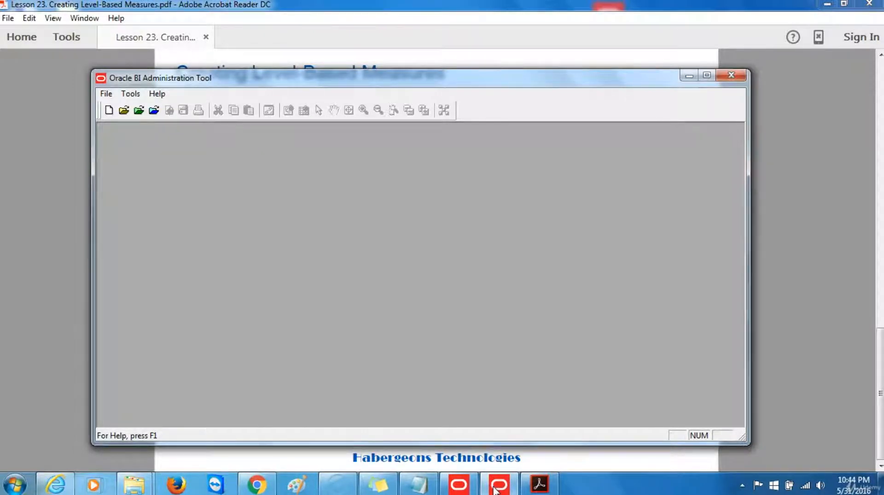
{"action": "left_click", "coordinate": [13, 483]}
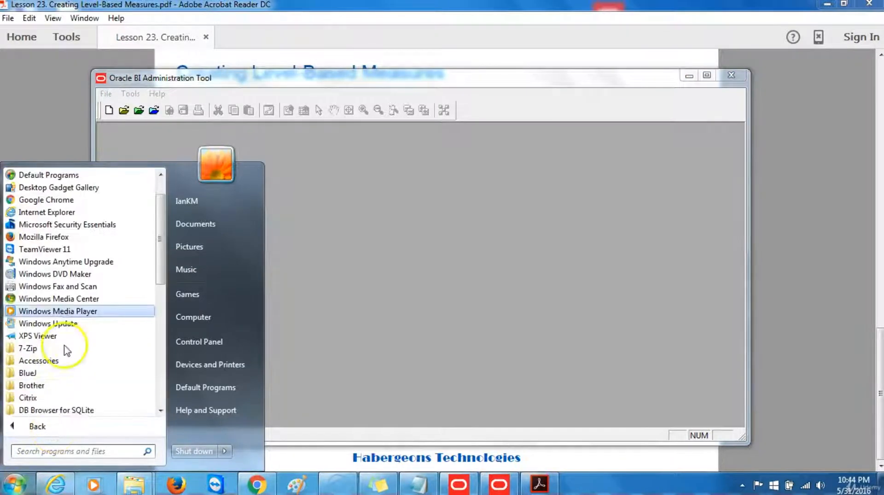
{"action": "scroll", "scroll_direction": "down", "scroll_amount": 3}
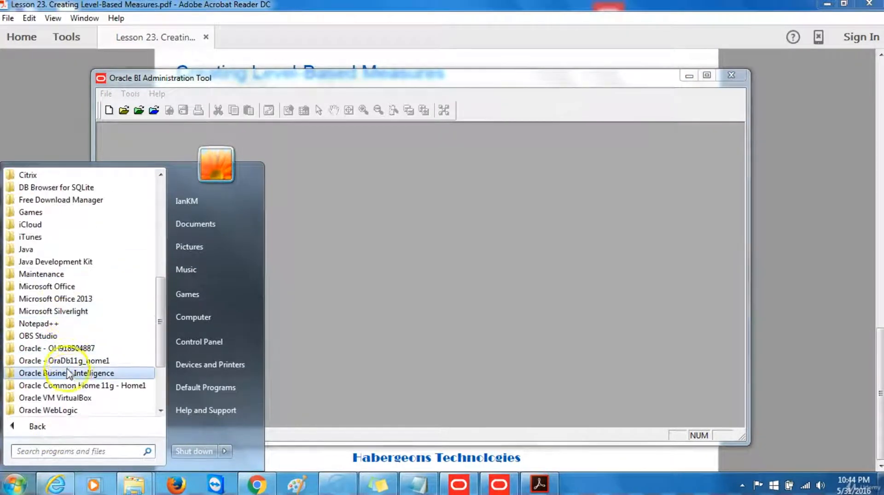
{"action": "left_click", "coordinate": [66, 373]}
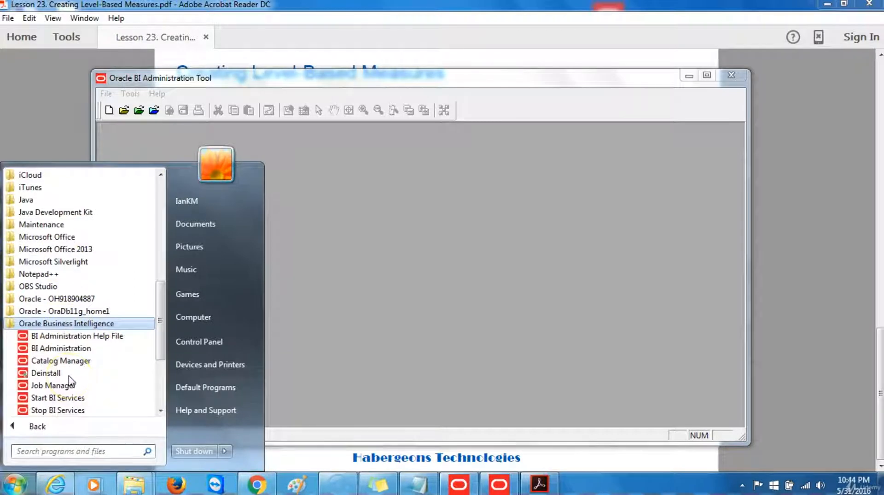
{"action": "mouse_move", "coordinate": [61, 347]}
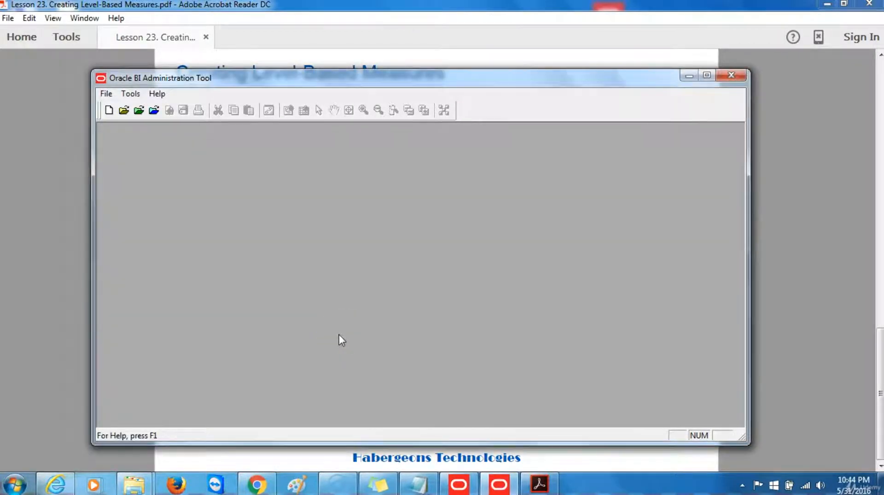
Open Paint.rpd offline and enter the repository password
{"action": "left_click", "coordinate": [106, 94]}
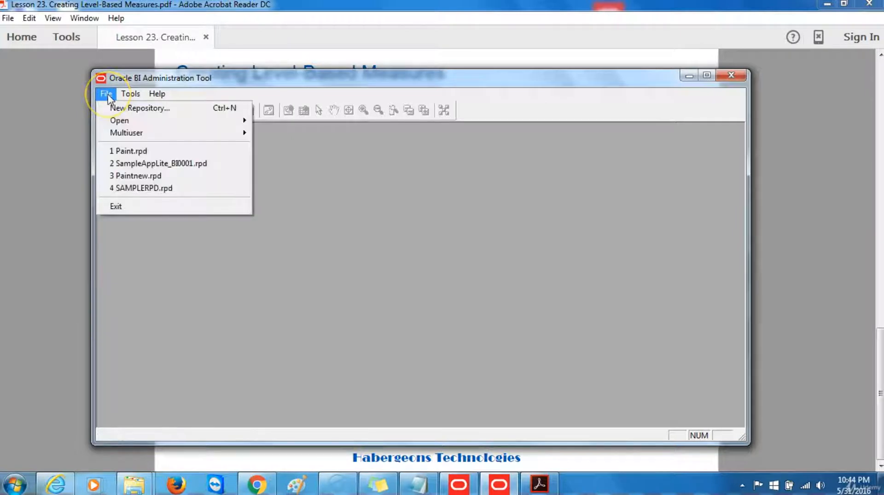
{"action": "mouse_move", "coordinate": [119, 121]}
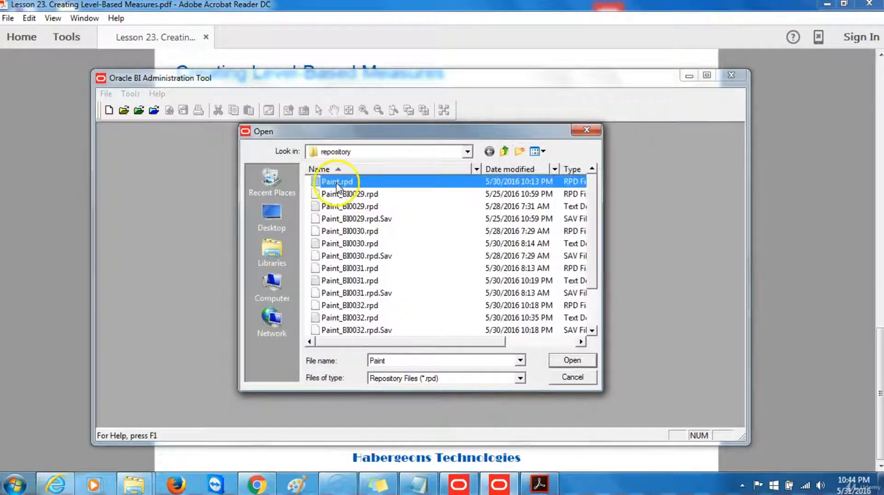
{"action": "left_click", "coordinate": [571, 359]}
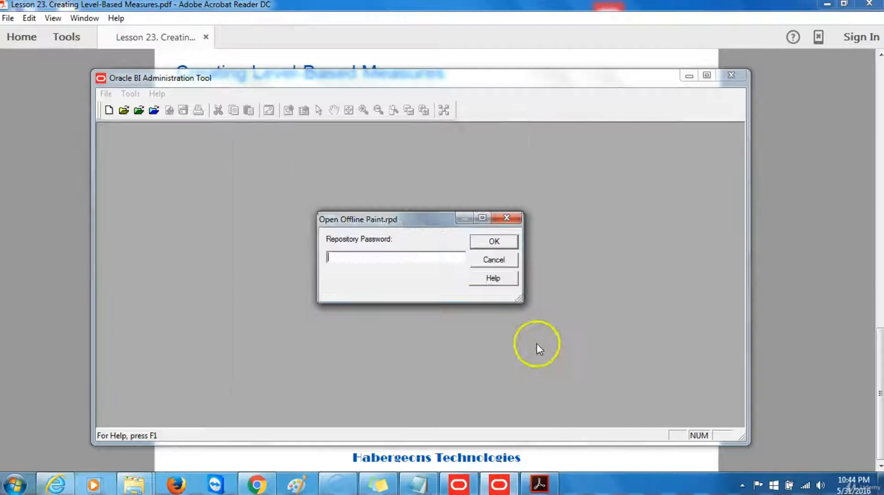
{"action": "left_click", "coordinate": [395, 257]}
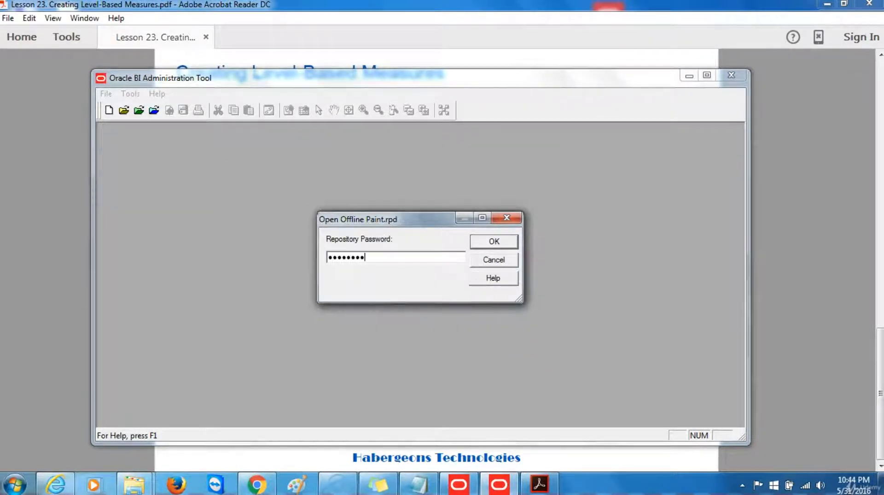
{"action": "left_click", "coordinate": [492, 241]}
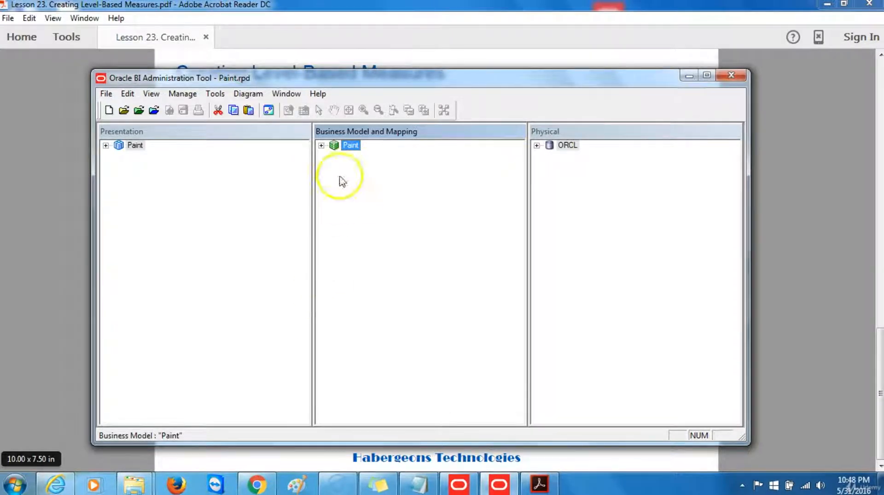
Expand the Paint business model and add a new logical column to F1 Fact_Fct
{"action": "left_click", "coordinate": [321, 145]}
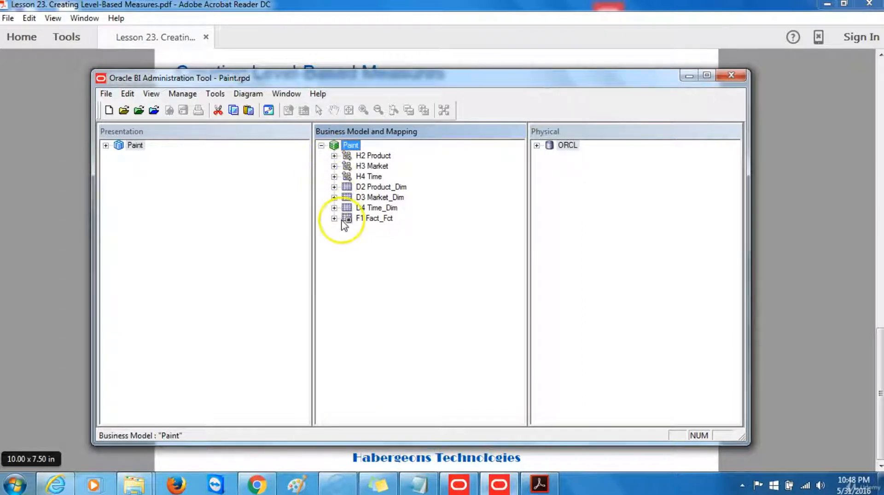
{"action": "right_click", "coordinate": [374, 218]}
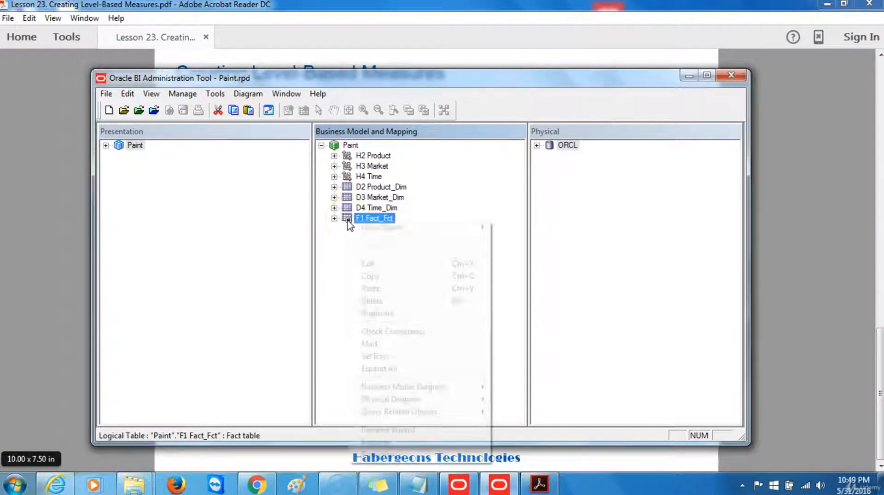
{"action": "mouse_move", "coordinate": [382, 227]}
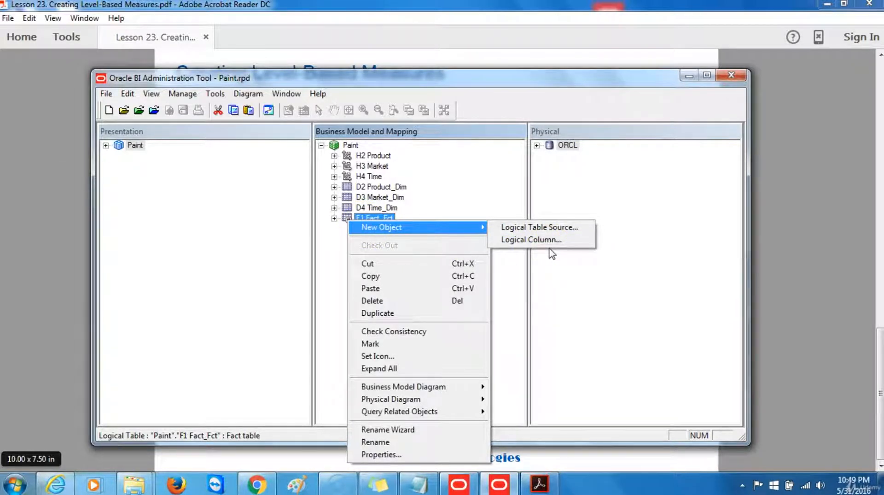
{"action": "left_click", "coordinate": [531, 239]}
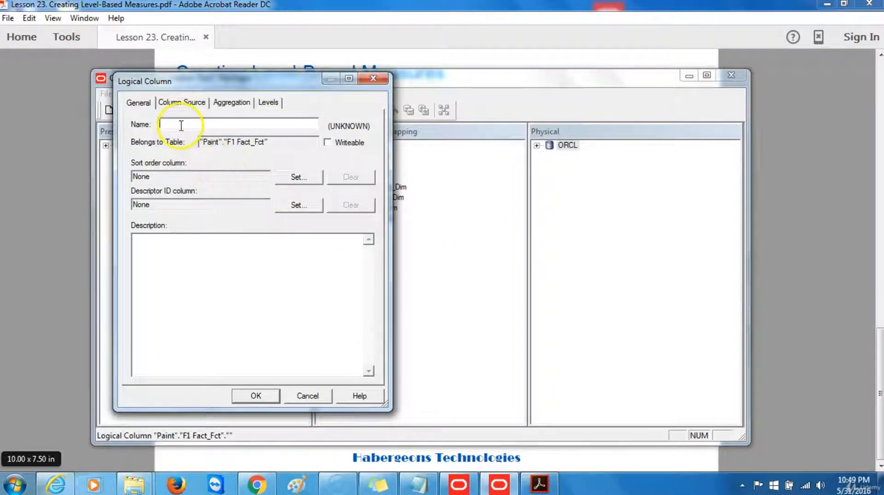
Name the column 'Product Total Revenue' and make it expression-derived on Column Source
{"action": "type", "text": "Product Total Reve"}
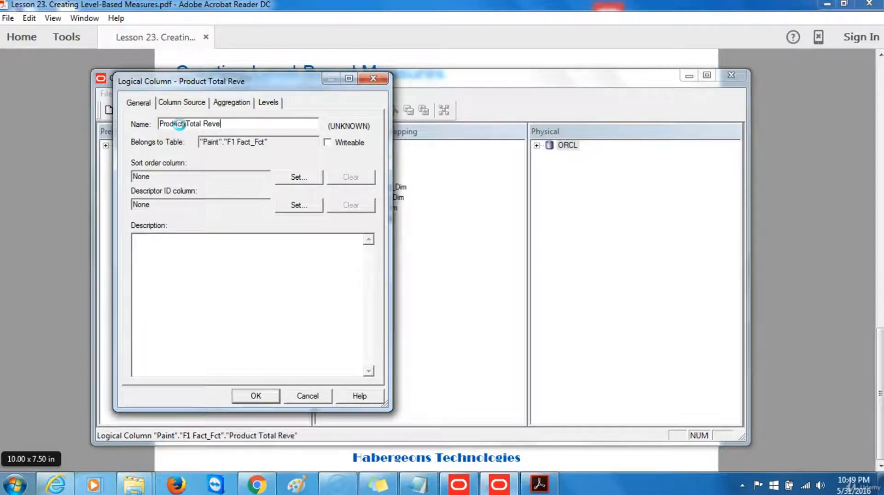
{"action": "type", "text": "nue"}
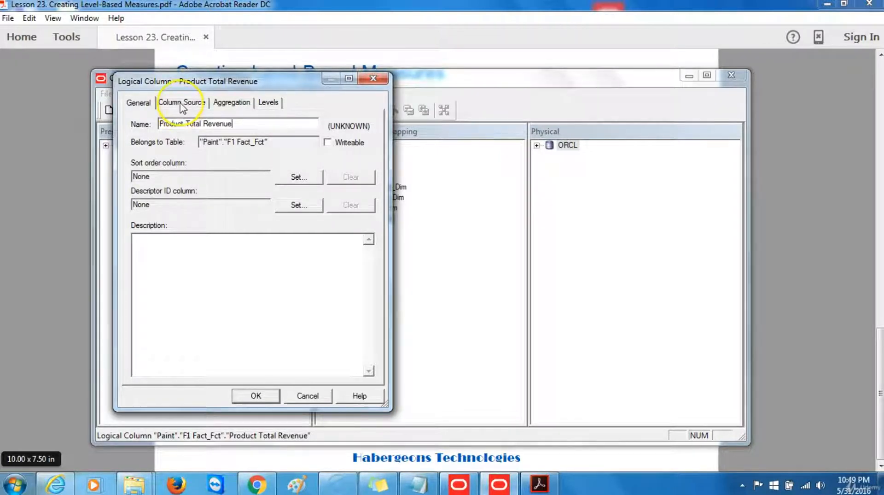
{"action": "left_click", "coordinate": [181, 102]}
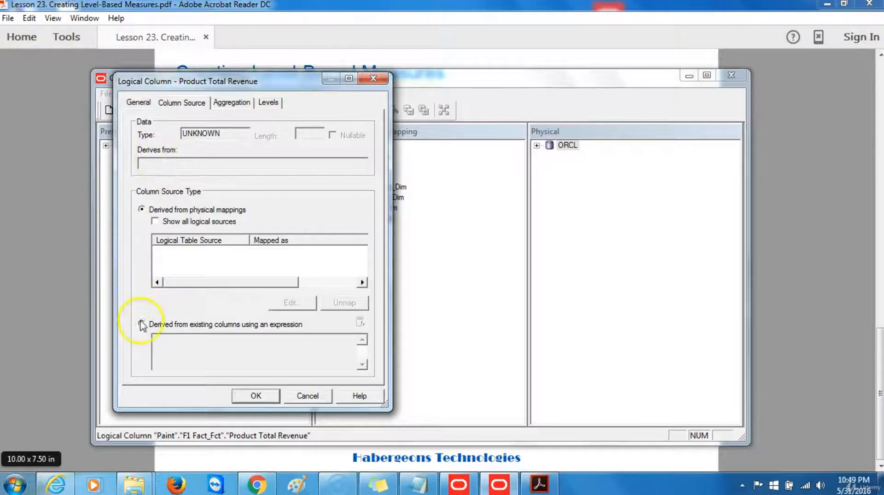
{"action": "left_click", "coordinate": [142, 324]}
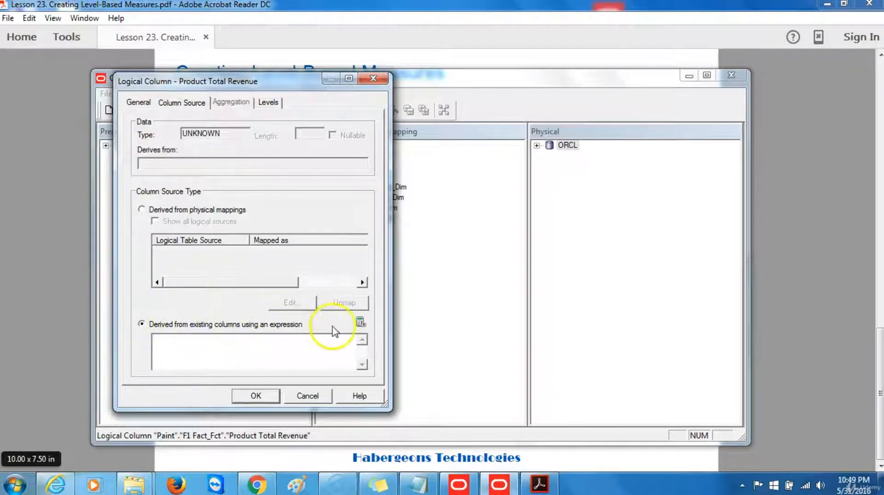
{"action": "mouse_move", "coordinate": [361, 322]}
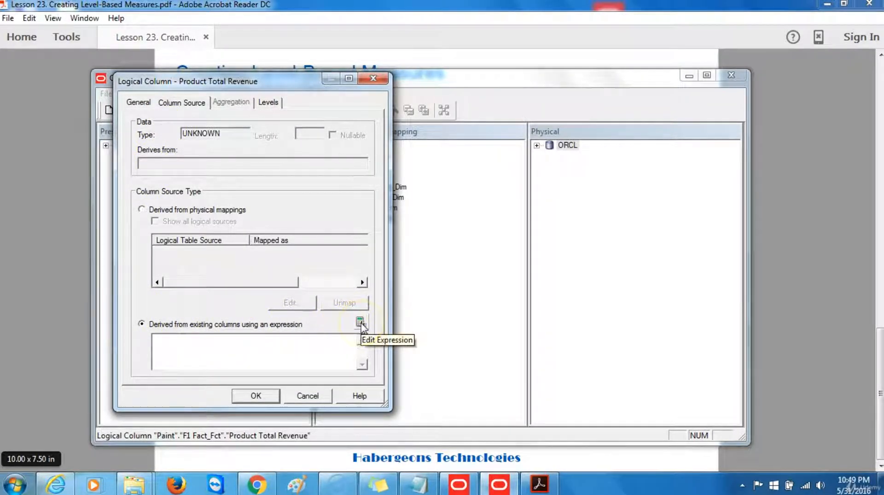
Set the expression to "Paint"."F1 Fact_Fct"."Dollars" in Expression Builder
{"action": "left_click", "coordinate": [360, 321]}
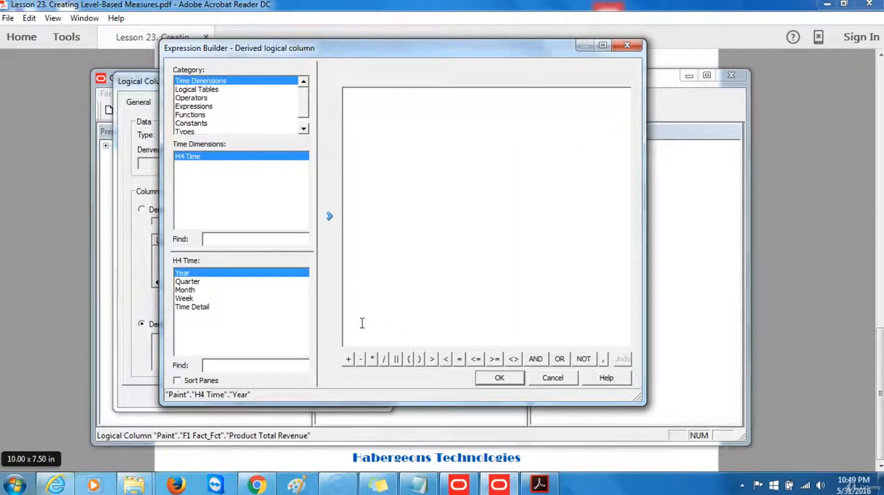
{"action": "mouse_move", "coordinate": [60, 432]}
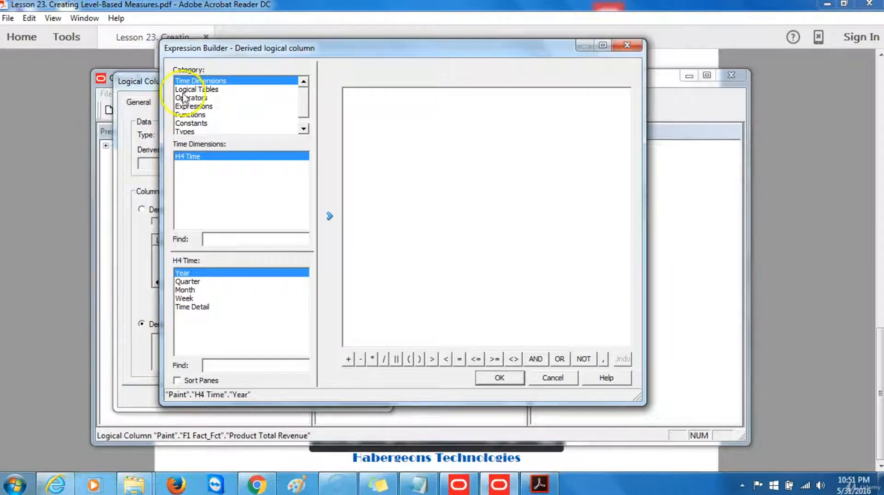
{"action": "left_click", "coordinate": [197, 89]}
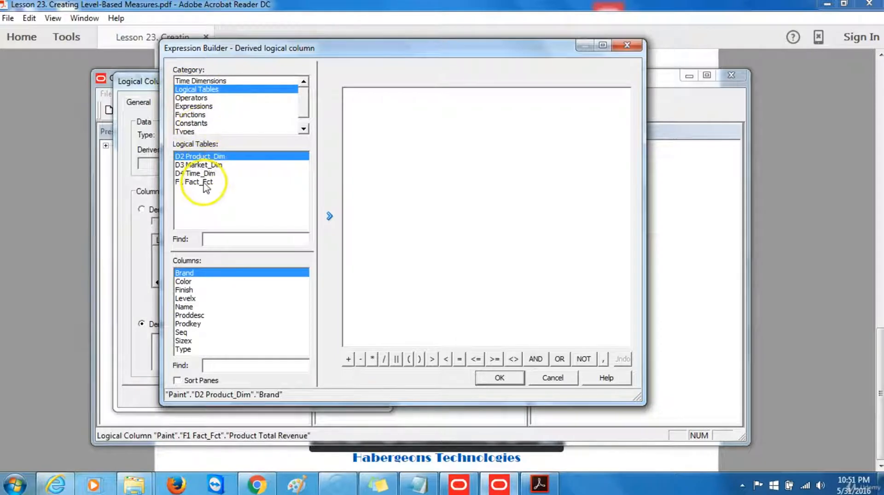
{"action": "left_click", "coordinate": [198, 181]}
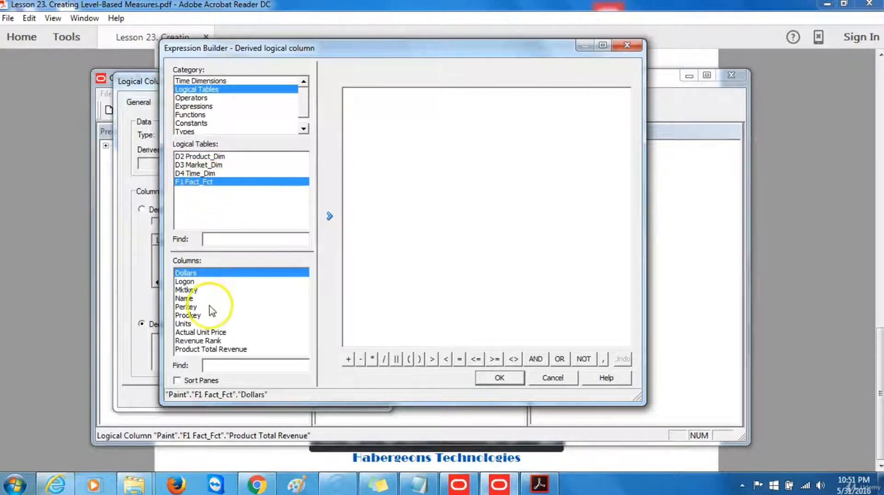
{"action": "double_click", "coordinate": [186, 272]}
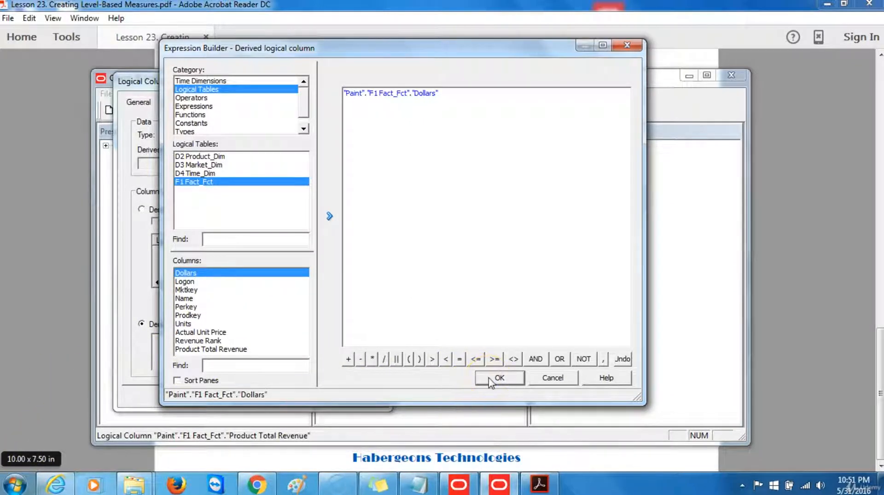
{"action": "left_click", "coordinate": [498, 378]}
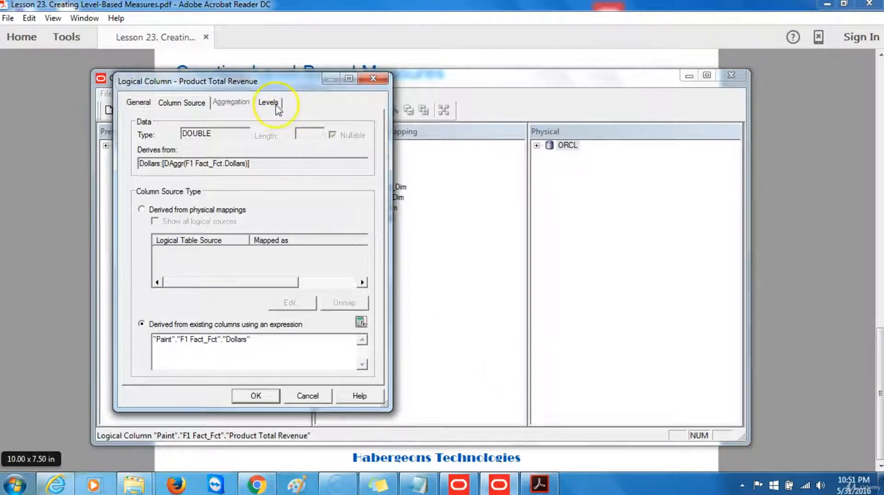
Set the H2 Product logical level to D2 Product_Dim Total and close the properties
{"action": "left_click", "coordinate": [268, 102]}
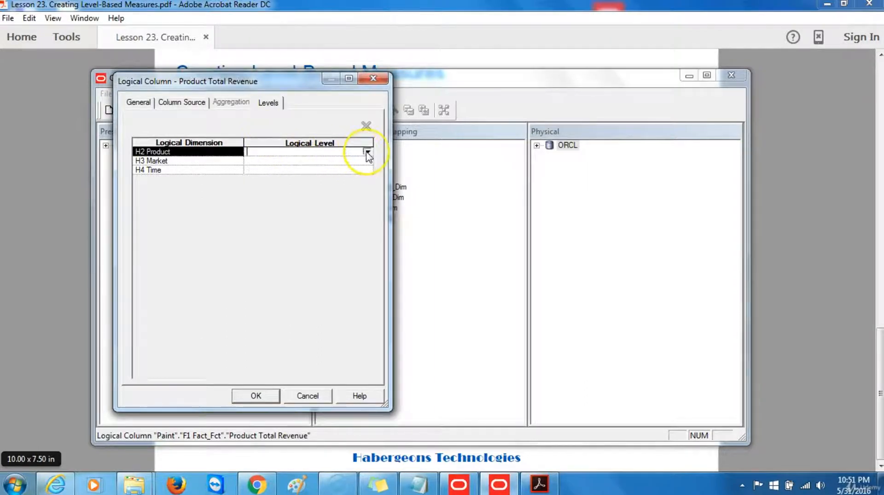
{"action": "left_click", "coordinate": [367, 151]}
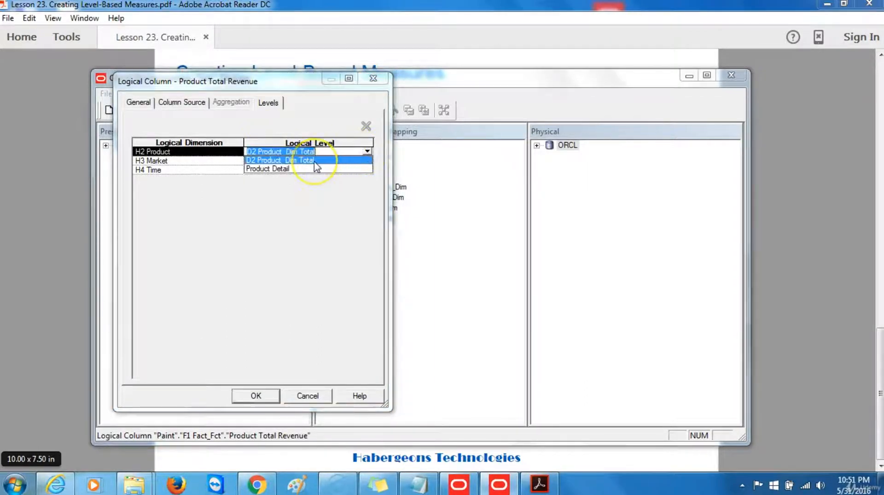
{"action": "left_click", "coordinate": [281, 152]}
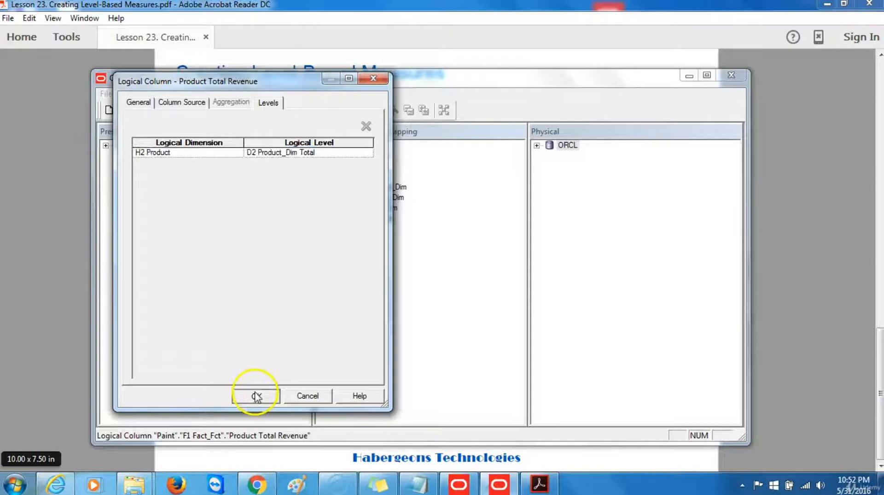
{"action": "left_click", "coordinate": [257, 395]}
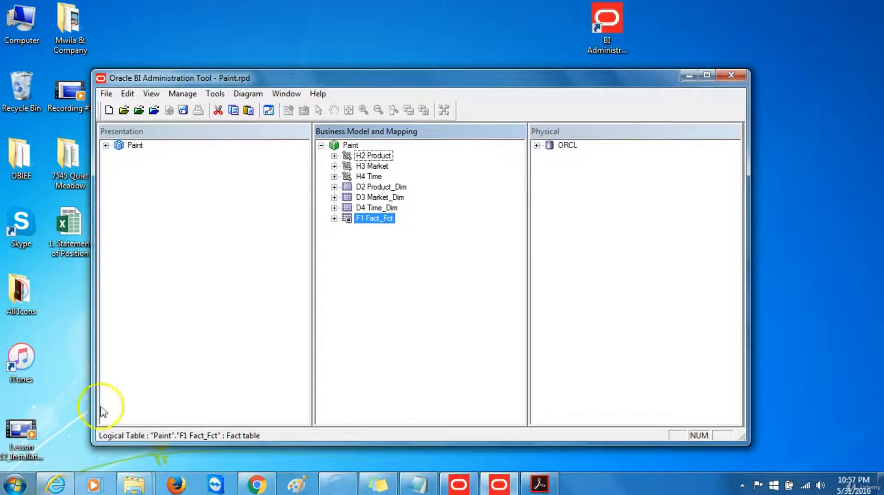
Expand the Paint presentation catalog, H2 Product hierarchy and fact table to view Product Total Revenue
{"action": "left_click", "coordinate": [106, 145]}
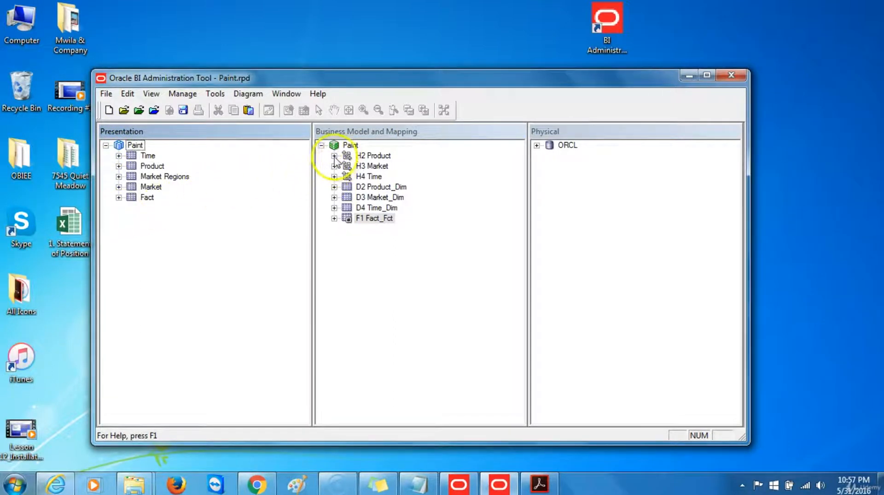
{"action": "left_click", "coordinate": [334, 155]}
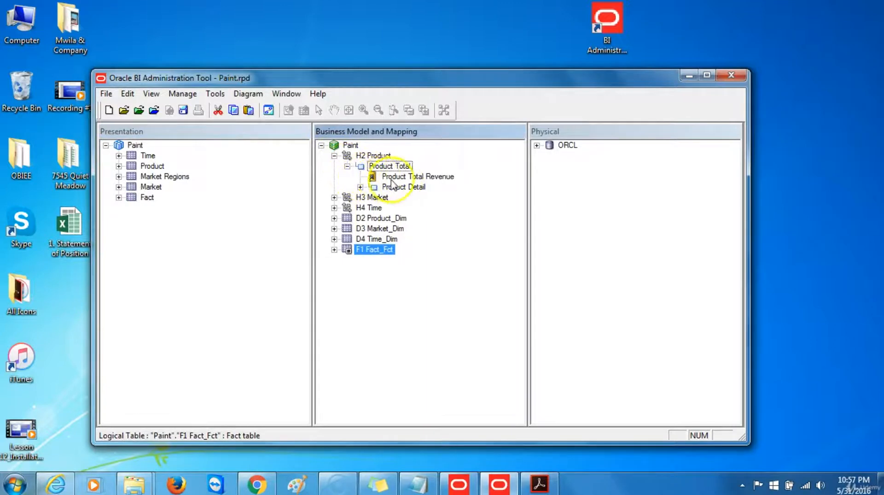
{"action": "left_click", "coordinate": [335, 249]}
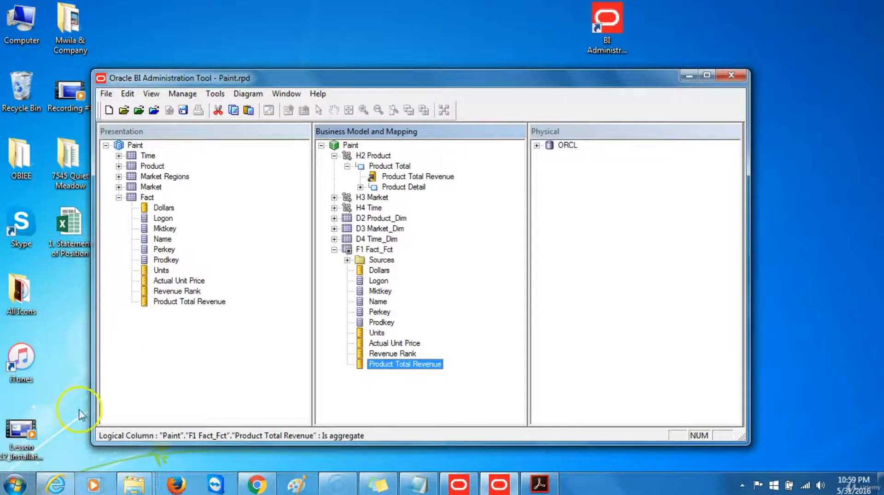
Create a new F1 Fact_Fct logical column named 'Produt Share' and view its Column Source
{"action": "right_click", "coordinate": [374, 249]}
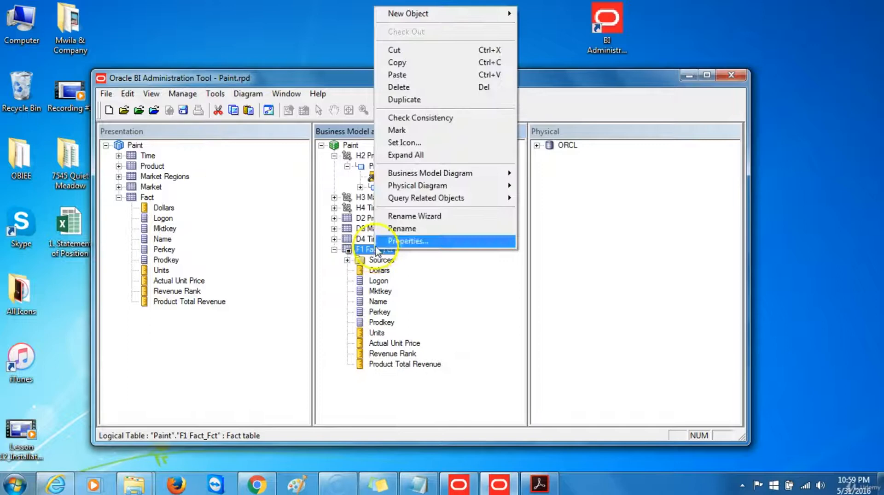
{"action": "mouse_move", "coordinate": [407, 13]}
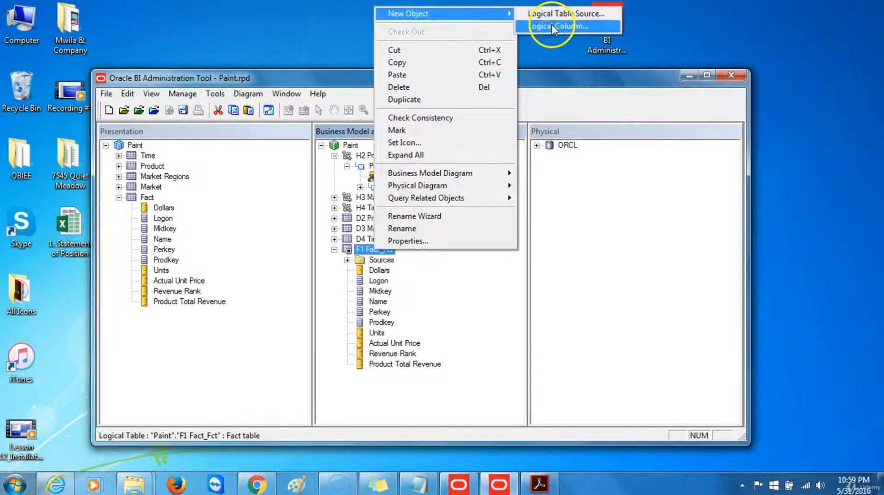
{"action": "left_click", "coordinate": [558, 26]}
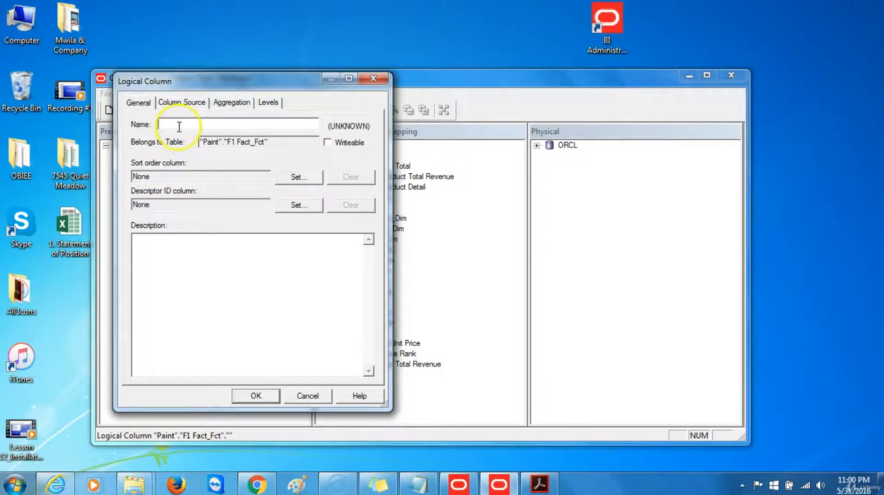
{"action": "type", "text": "Produt Share"}
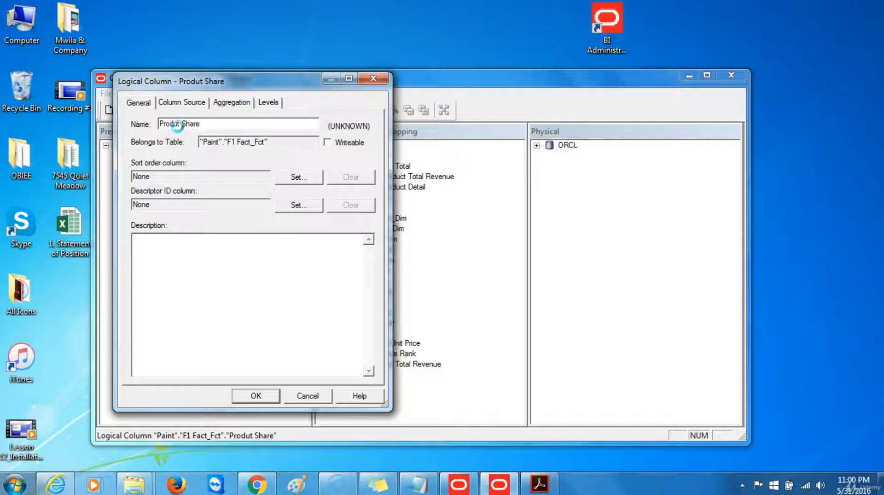
{"action": "left_click", "coordinate": [181, 102]}
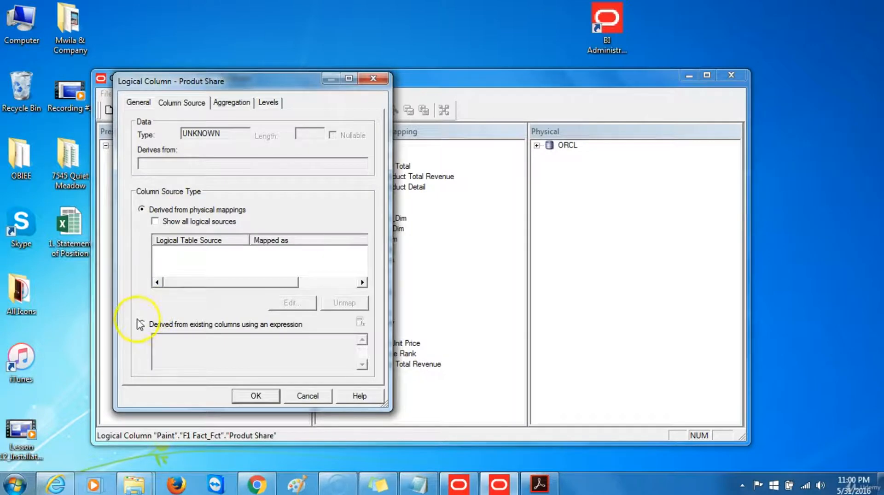
Make Produt Share expression-derived and open the expression builder
{"action": "left_click", "coordinate": [143, 324]}
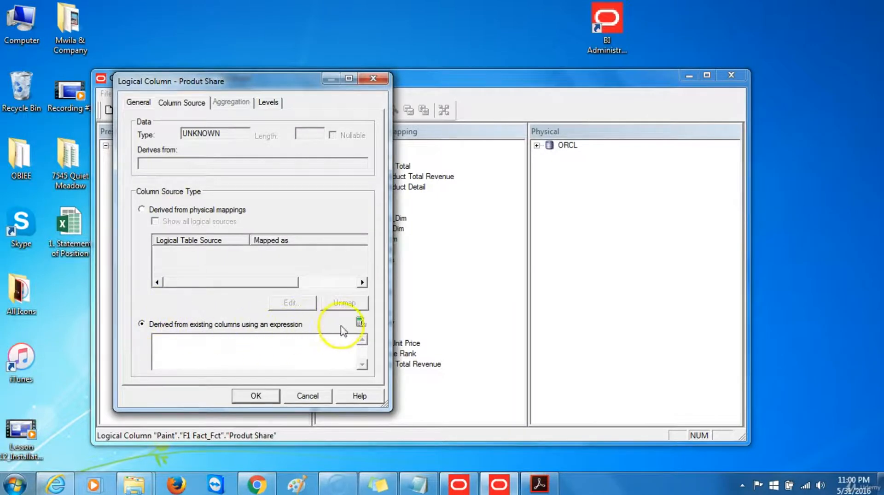
{"action": "left_click", "coordinate": [360, 322]}
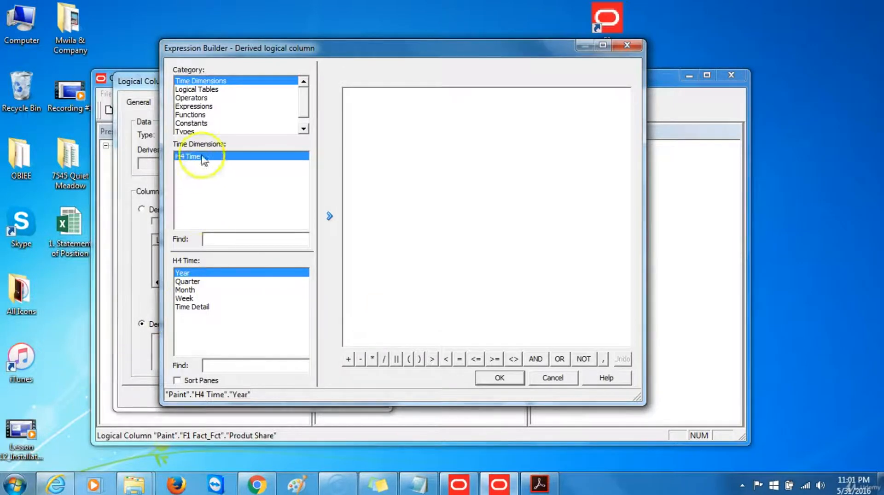
Insert the Round mathematic function into the Produt Share expression
{"action": "left_click", "coordinate": [190, 115]}
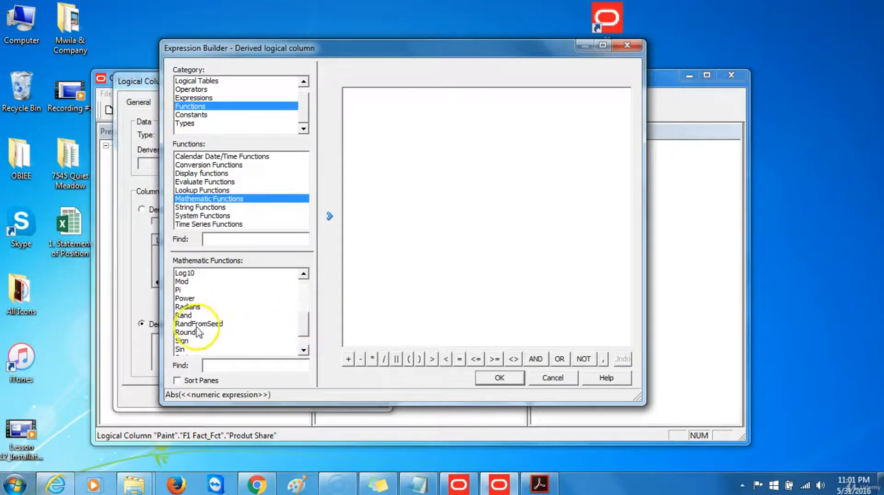
{"action": "left_click", "coordinate": [186, 332]}
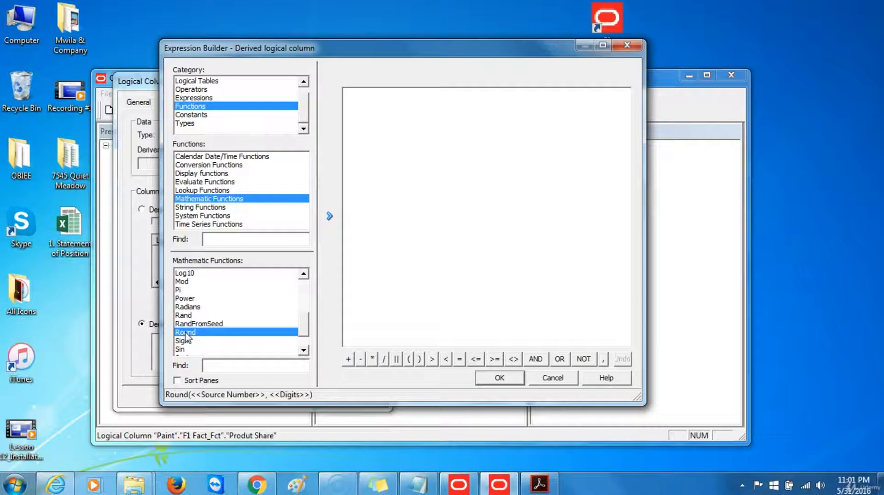
{"action": "left_click", "coordinate": [329, 216]}
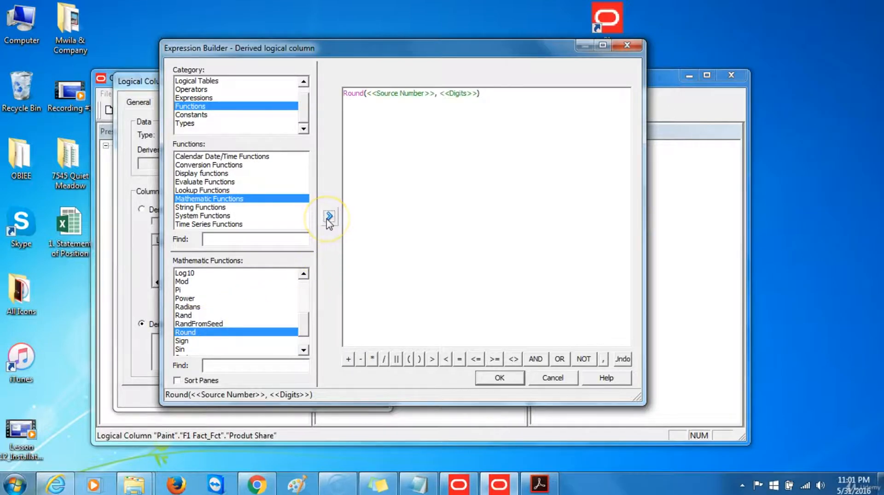
{"action": "mouse_move", "coordinate": [37, 468]}
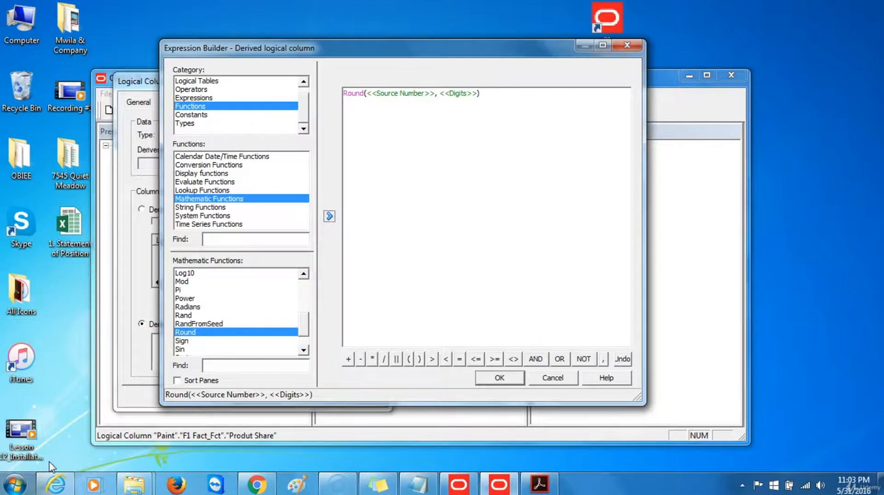
Build Round(100 * Dollars / Product Total Revenue, 1) from F1 Fact_Fct columns
{"action": "double_click", "coordinate": [398, 93]}
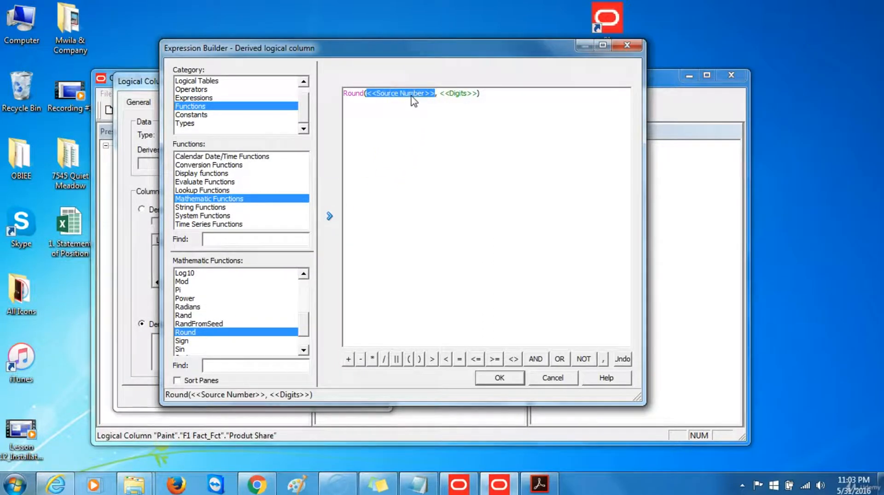
{"action": "type", "text": "100*"}
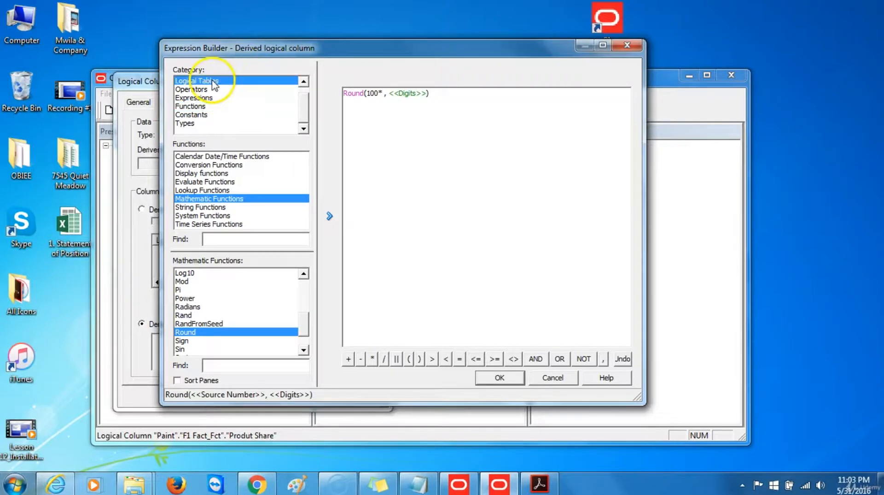
{"action": "left_click", "coordinate": [196, 80]}
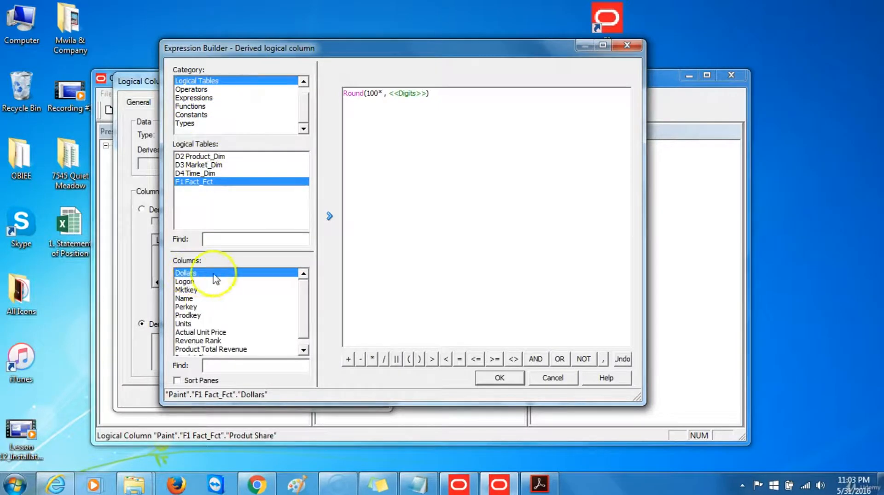
{"action": "left_click", "coordinate": [330, 216]}
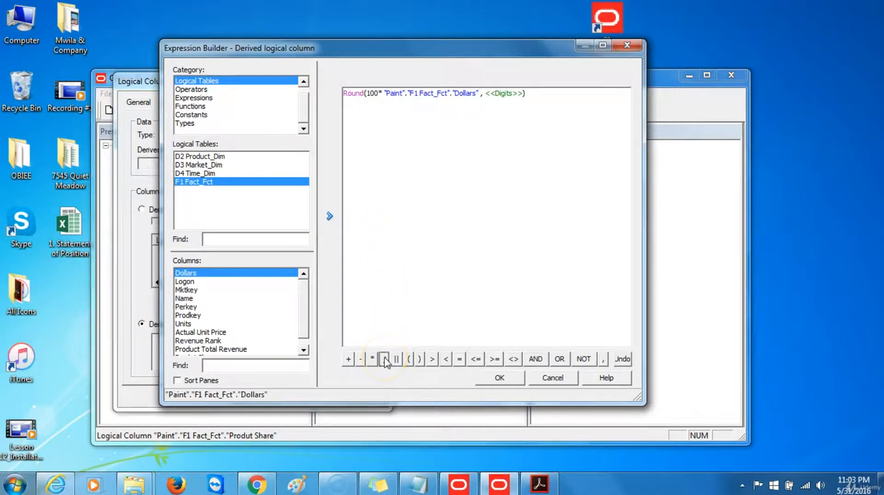
{"action": "left_click", "coordinate": [384, 359]}
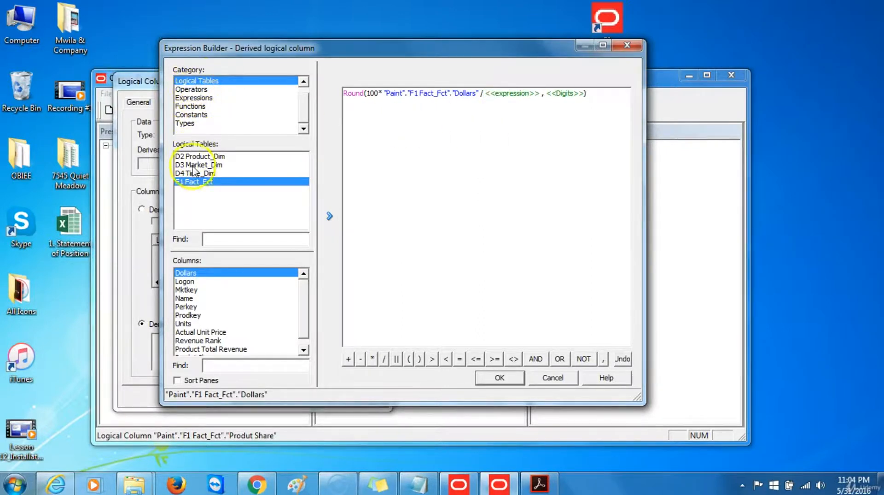
{"action": "left_click", "coordinate": [211, 349]}
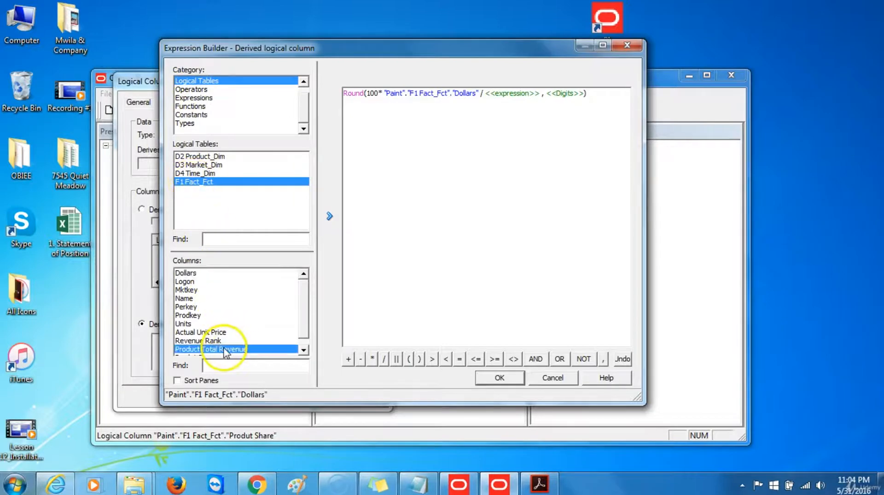
{"action": "left_click", "coordinate": [330, 216]}
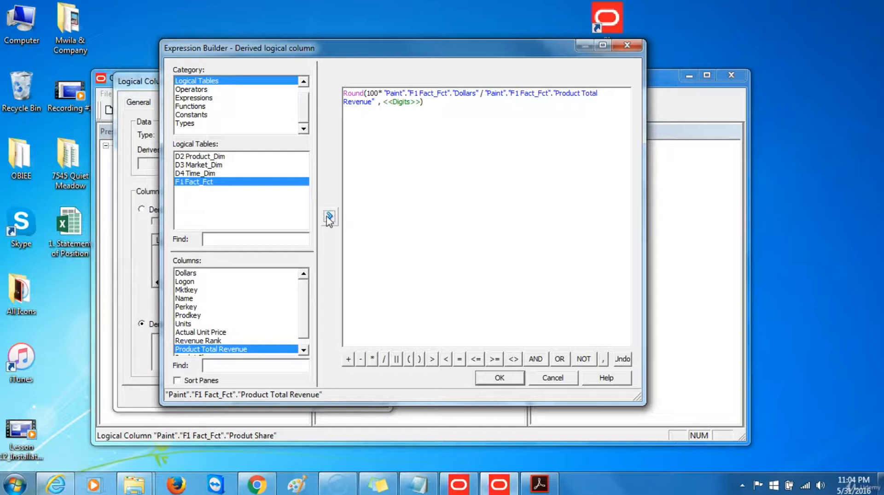
{"action": "type", "text": "1"}
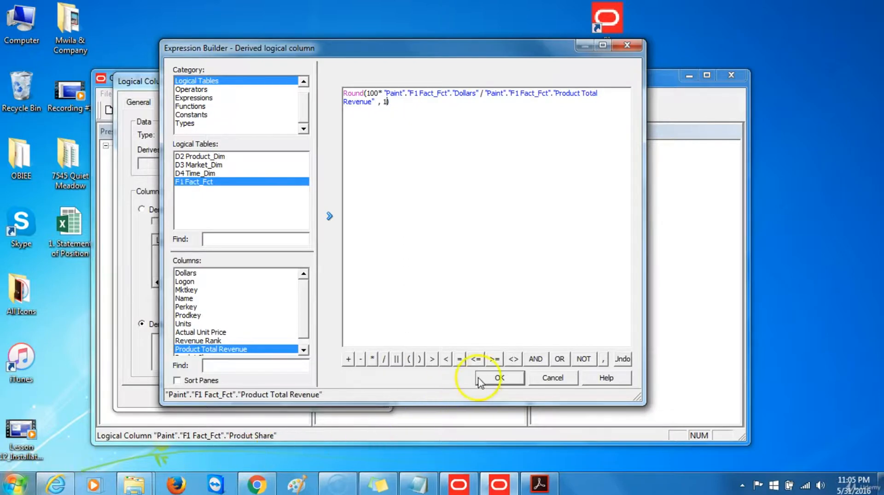
Accept the share expression and save the Produt Share logical column
{"action": "left_click", "coordinate": [499, 377]}
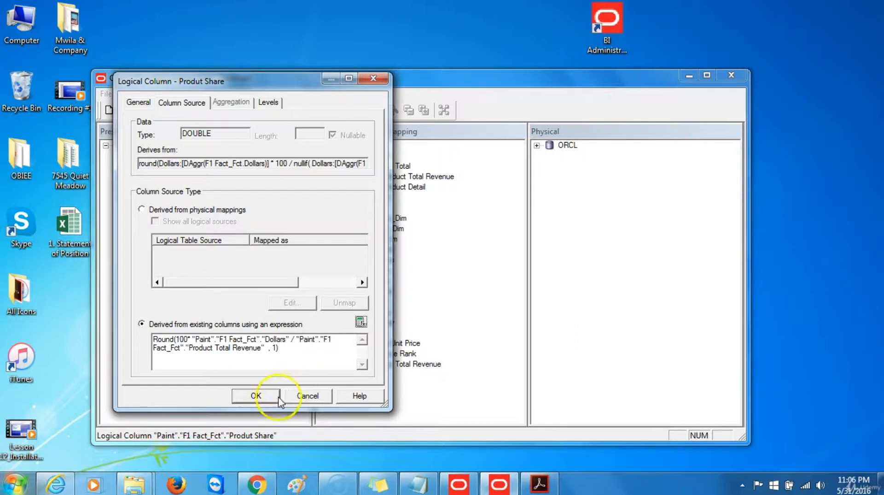
{"action": "left_click", "coordinate": [256, 395]}
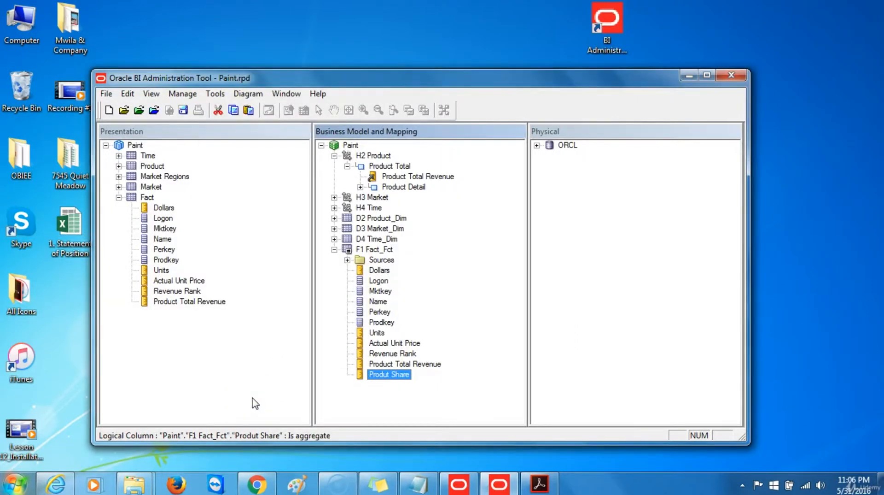
{"action": "mouse_move", "coordinate": [285, 411]}
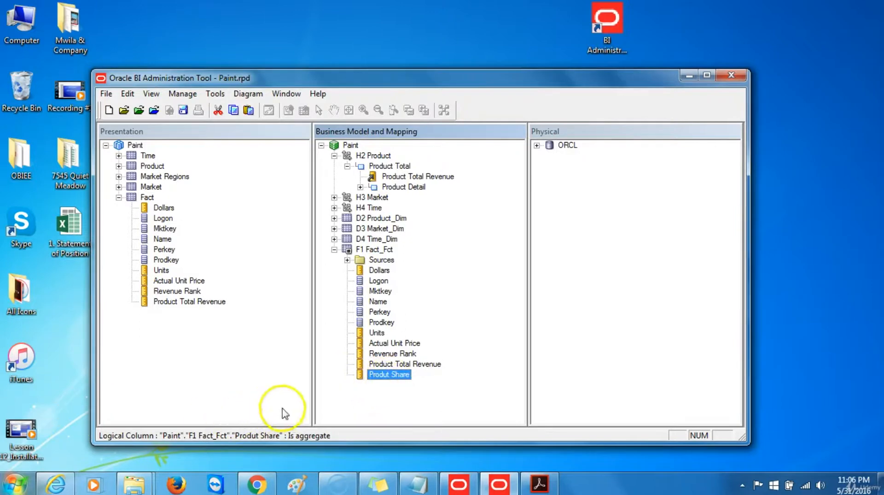
{"action": "mouse_move", "coordinate": [381, 396]}
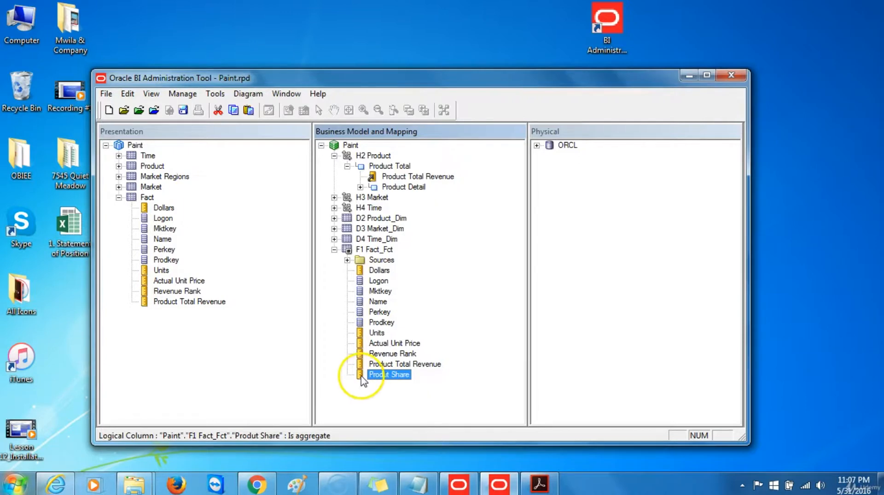
Correct the column name from Produt Share to Product Share
{"action": "double_click", "coordinate": [389, 374]}
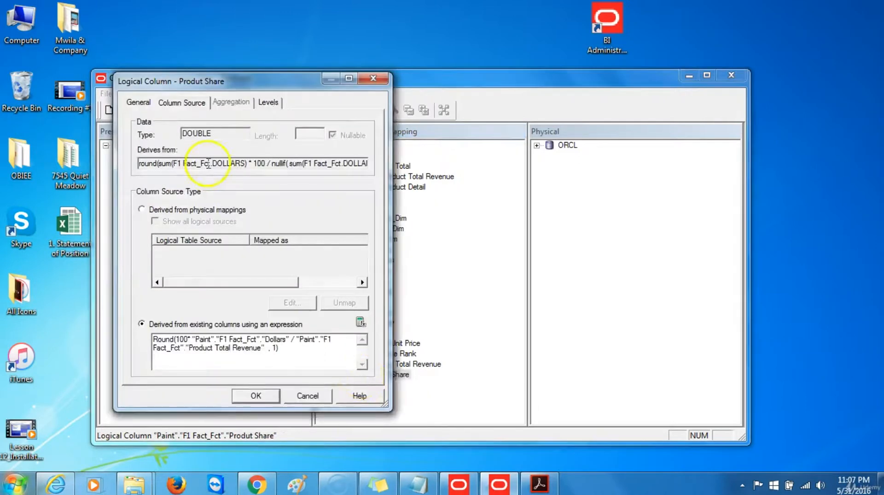
{"action": "left_click", "coordinate": [138, 103]}
{"action": "type", "text": "Product Share"}
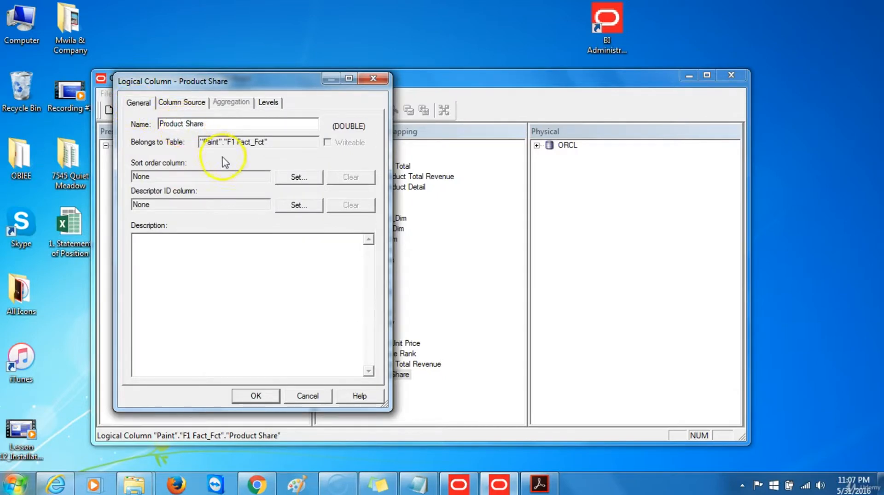
{"action": "left_click", "coordinate": [255, 395]}
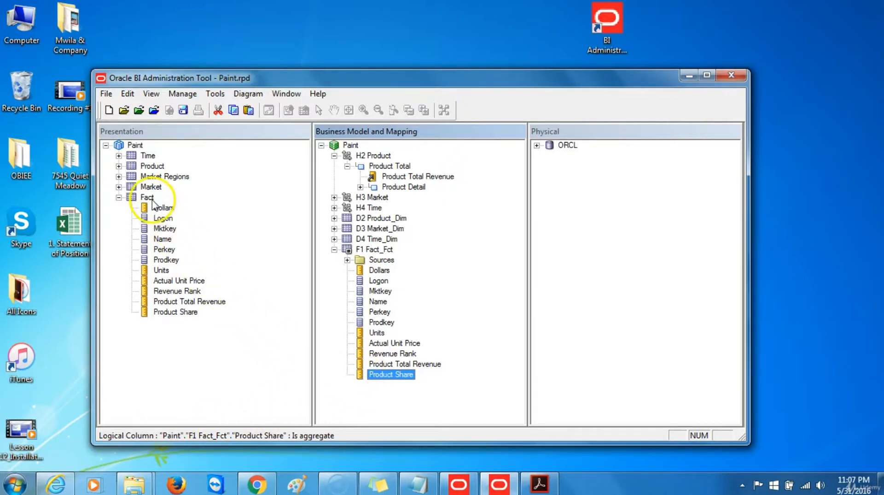
{"action": "mouse_move", "coordinate": [198, 264]}
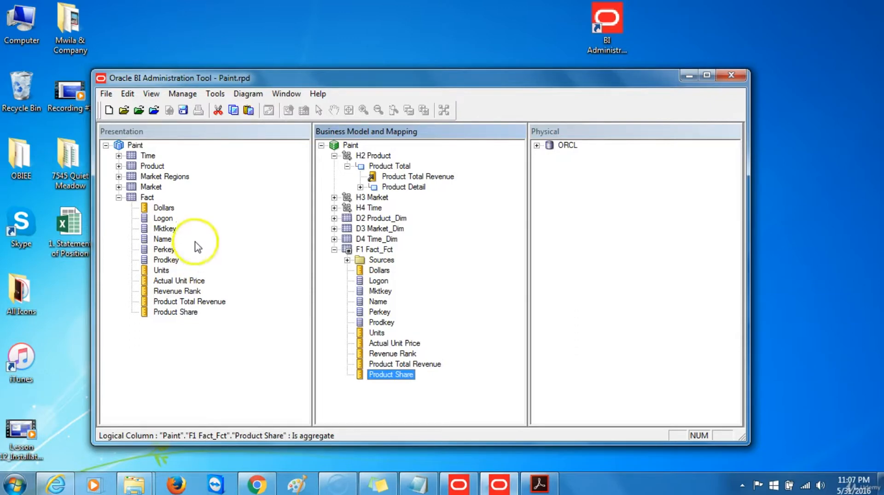
Save the repository, run the global consistency check, and dismiss its clean result
{"action": "left_click", "coordinate": [183, 110]}
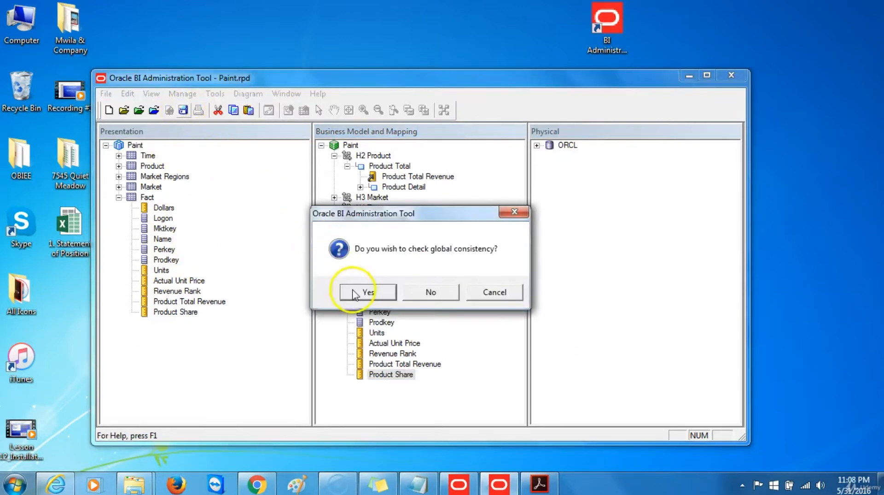
{"action": "left_click", "coordinate": [368, 291]}
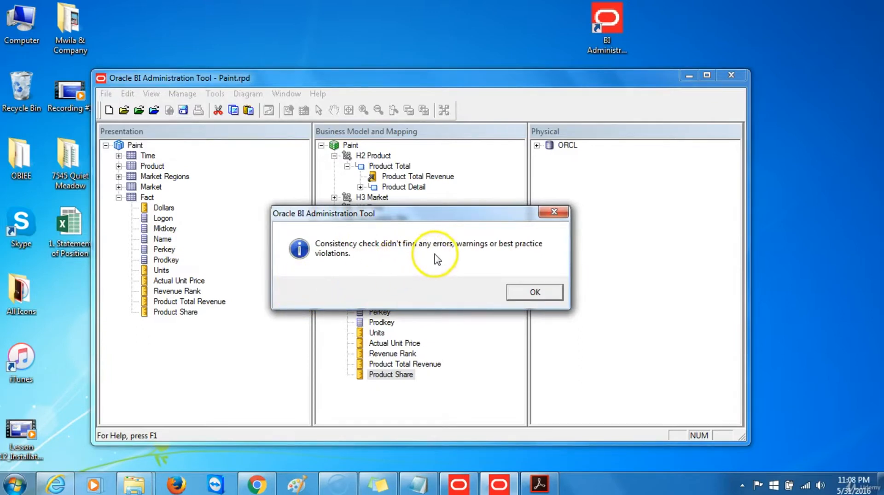
{"action": "mouse_move", "coordinate": [475, 296]}
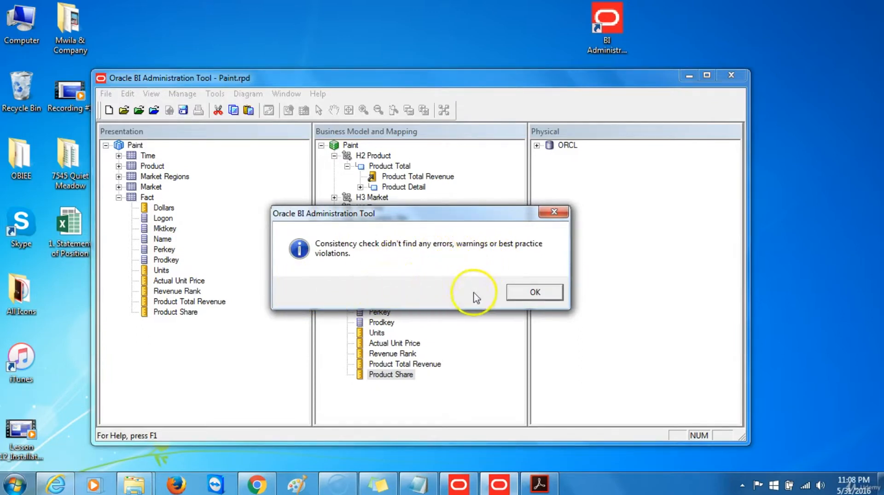
{"action": "left_click", "coordinate": [534, 291]}
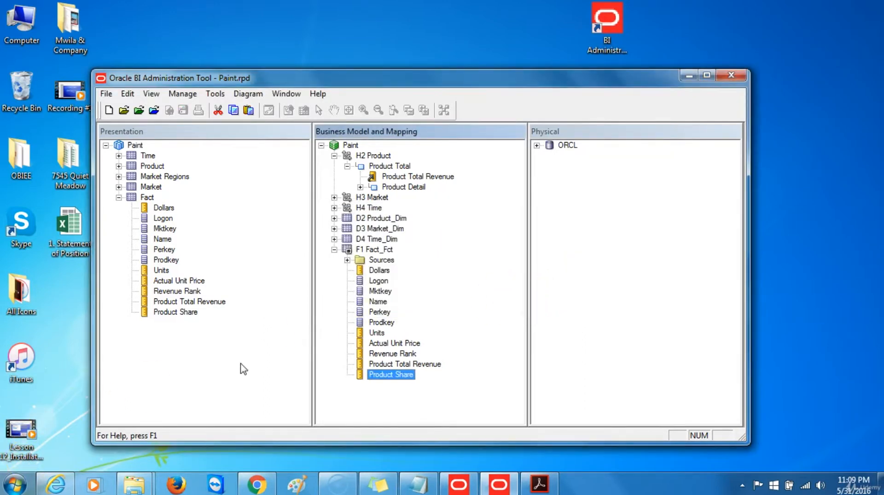
Close the Paint repository via File > Close
{"action": "left_click", "coordinate": [105, 94]}
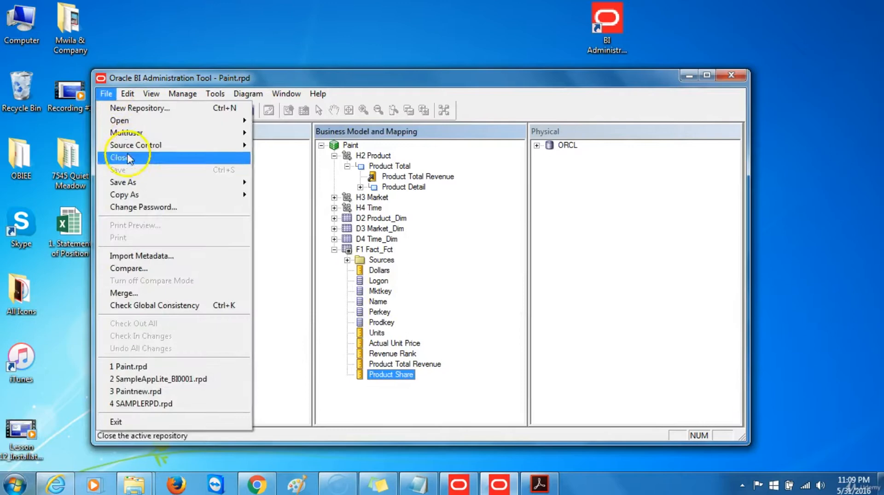
{"action": "left_click", "coordinate": [118, 156]}
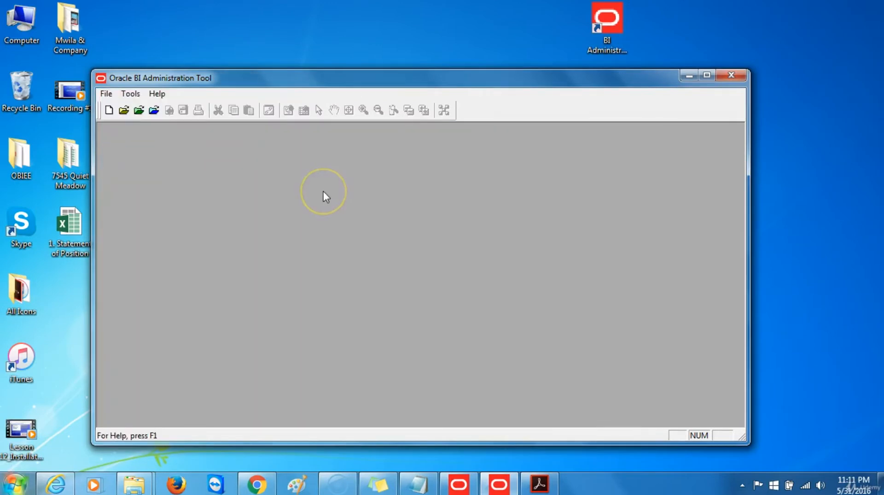